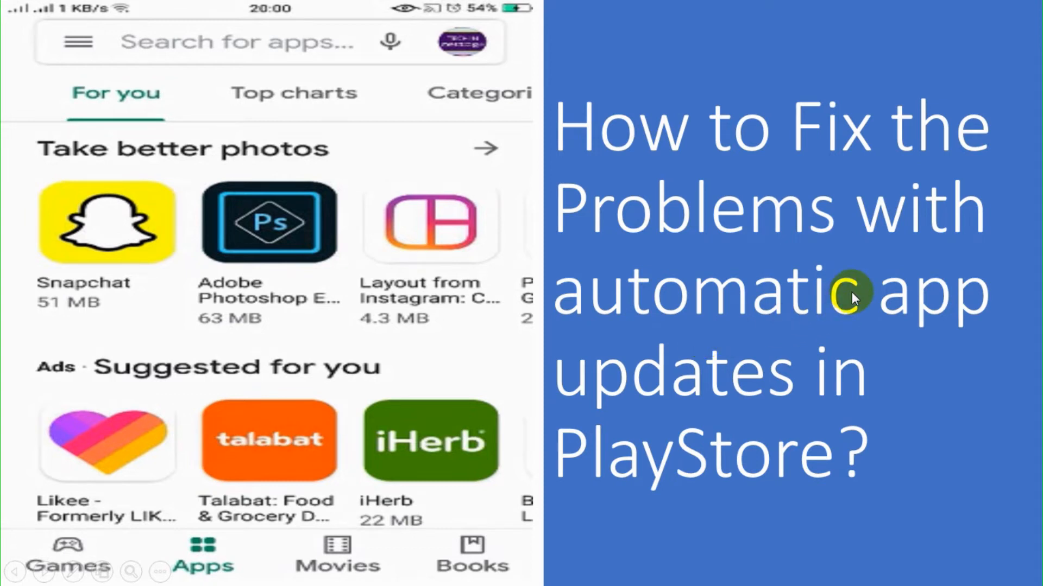
pyautogui.moveTo(783, 307)
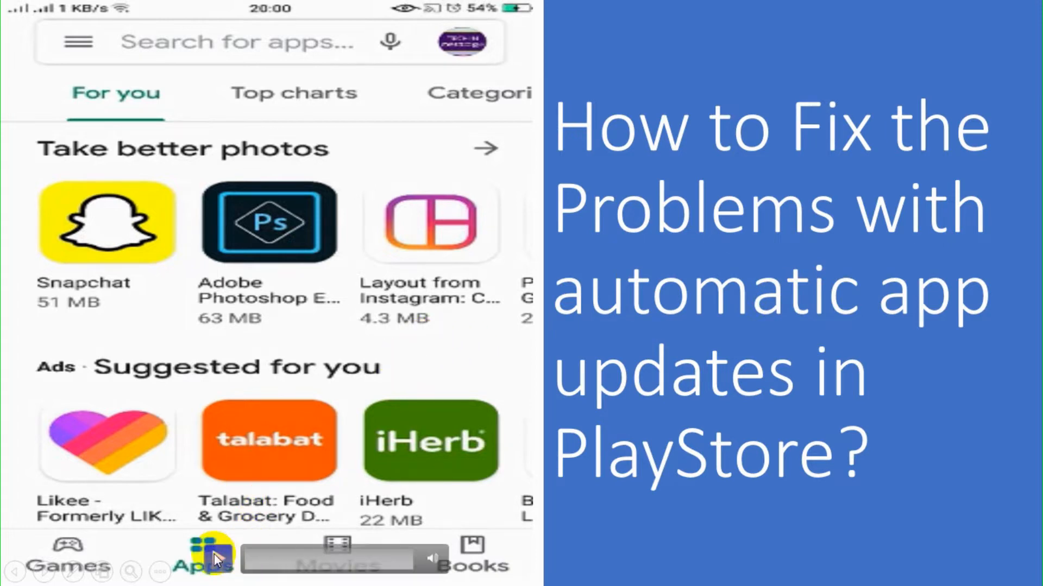
# Step: Leave the Play Store and bring up the phone's main Settings list
pyautogui.click(78, 40)
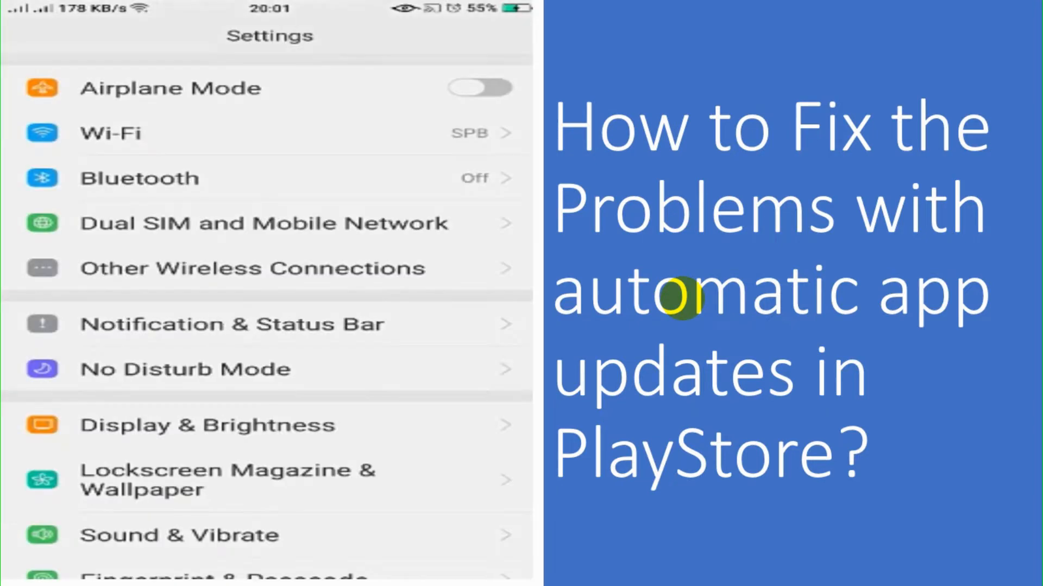
# Step: Browse the Settings list down past App management and Google, then switch back to the Play Store home
pyautogui.scroll(-3)
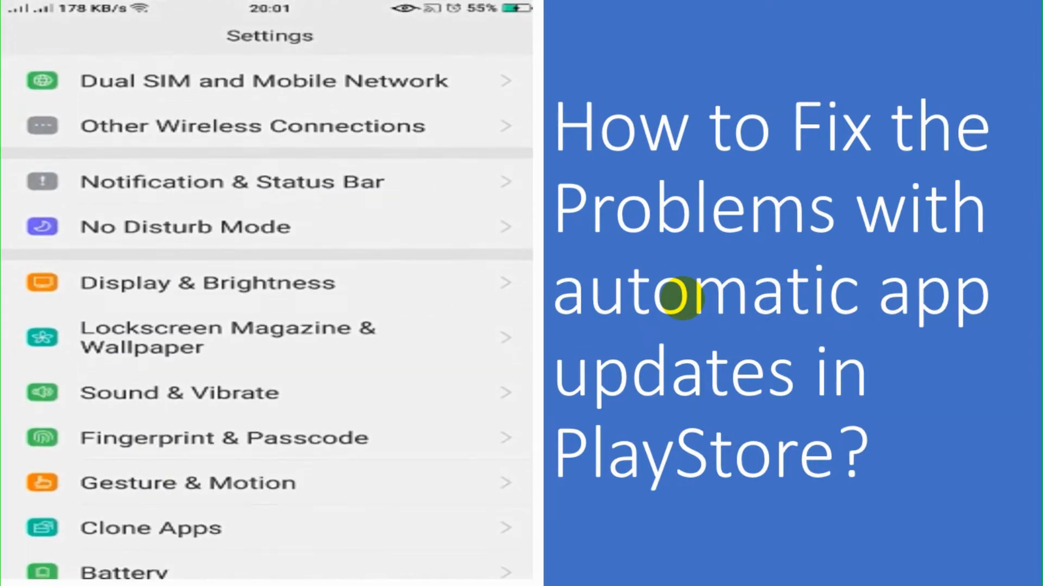
pyautogui.scroll(-3)
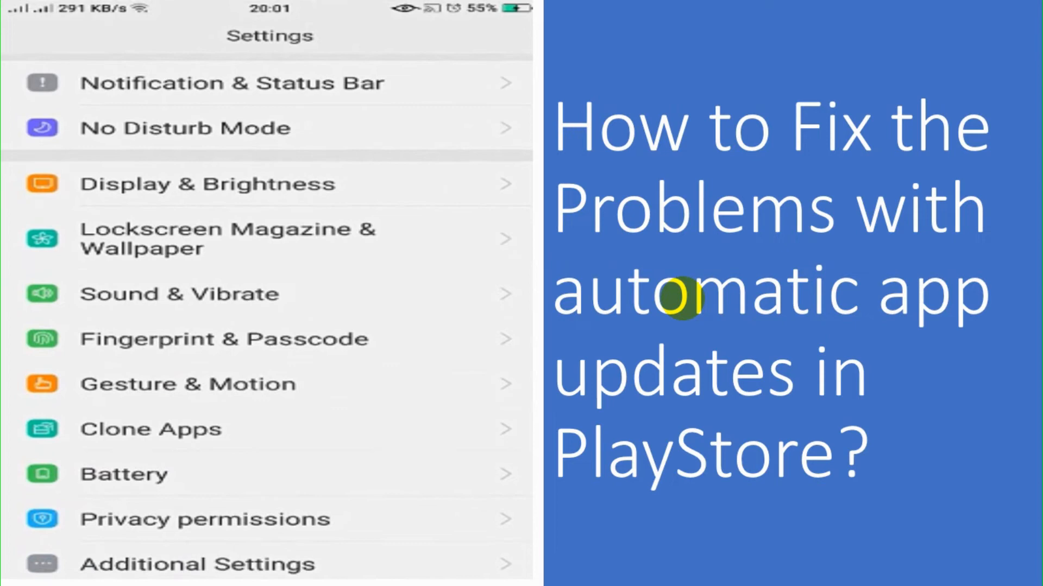
pyautogui.scroll(-3)
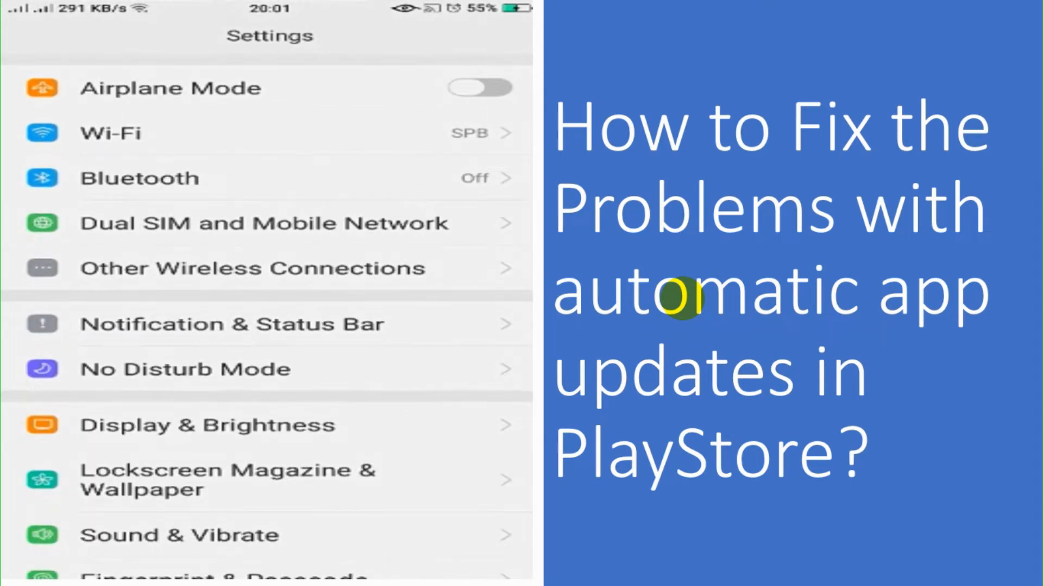
pyautogui.scroll(-3)
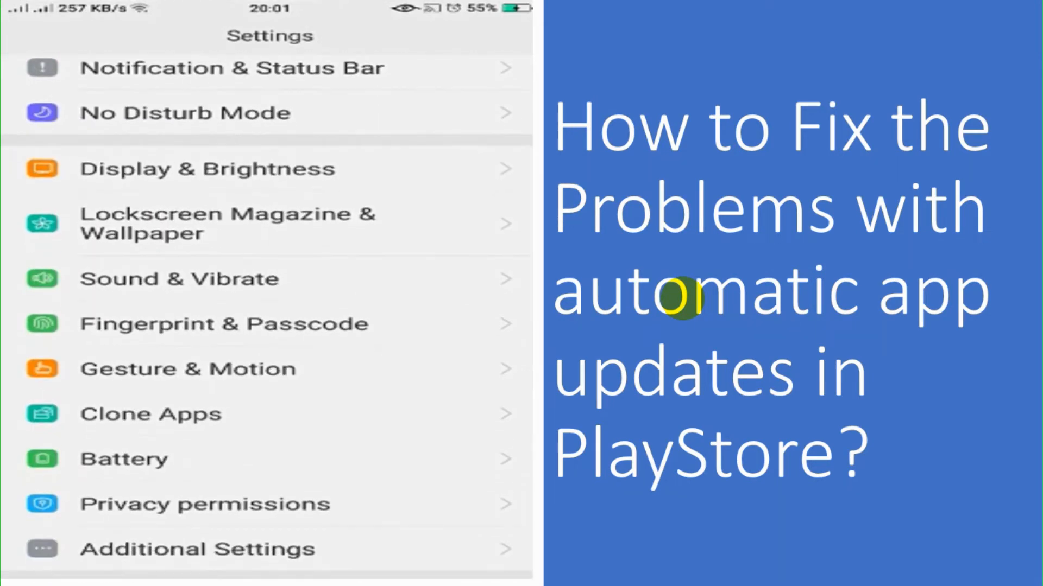
pyautogui.scroll(-3)
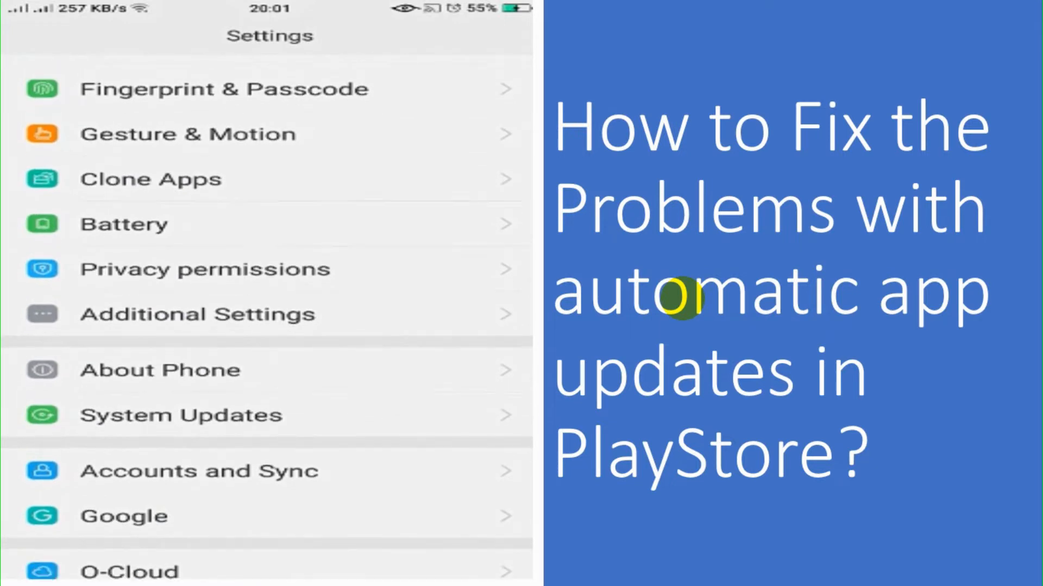
pyautogui.scroll(-3)
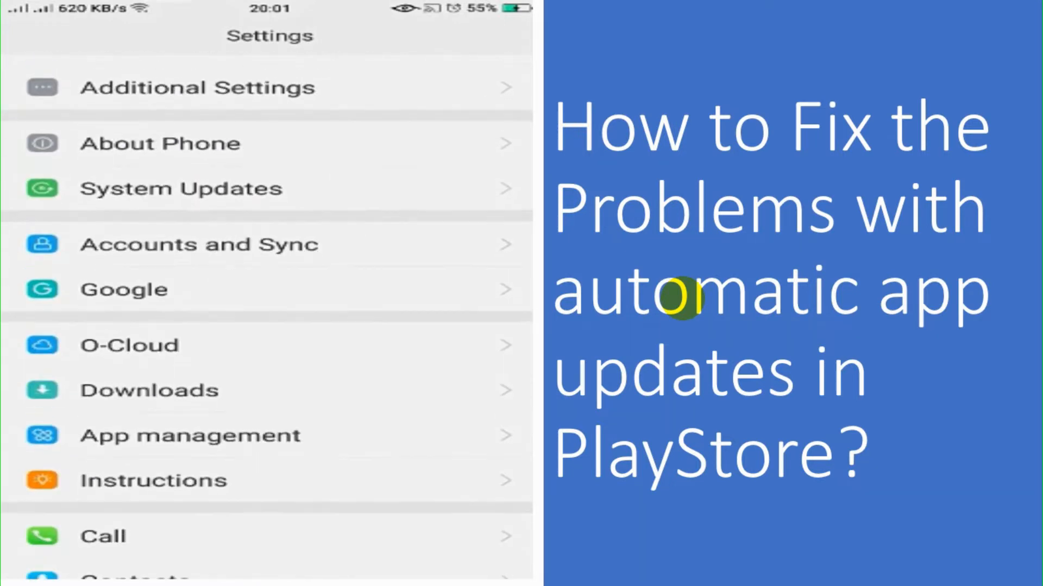
pyautogui.click(148, 390)
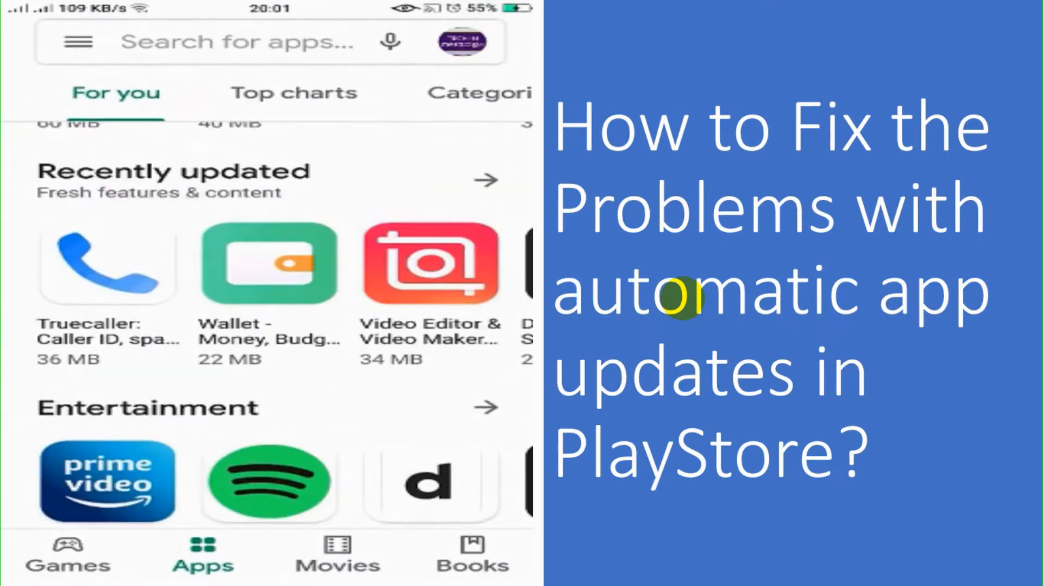
# Step: Scroll through the For you feed before returning to the phone's Settings list
pyautogui.scroll(-3)
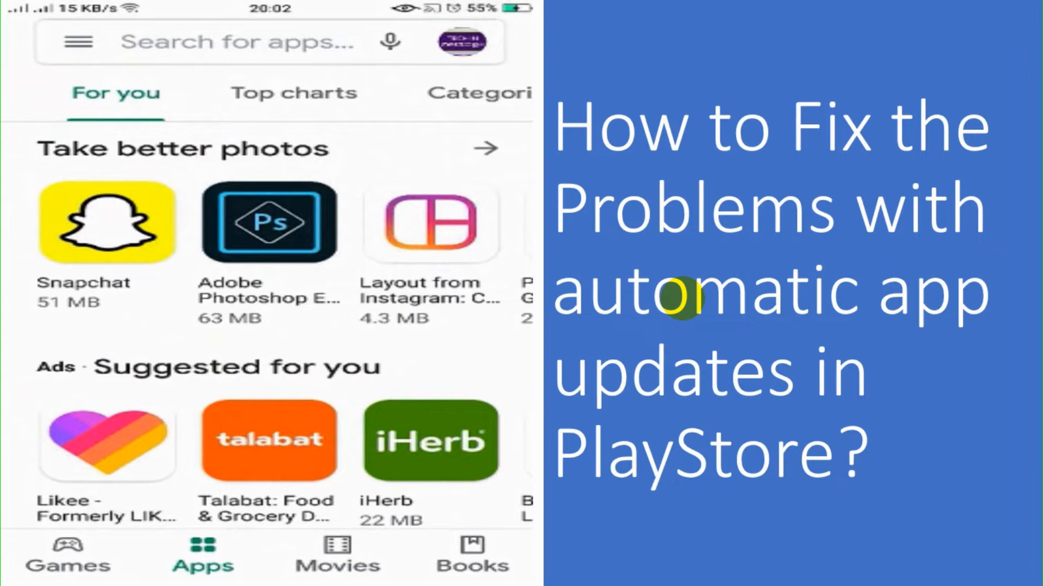
pyautogui.scroll(-3)
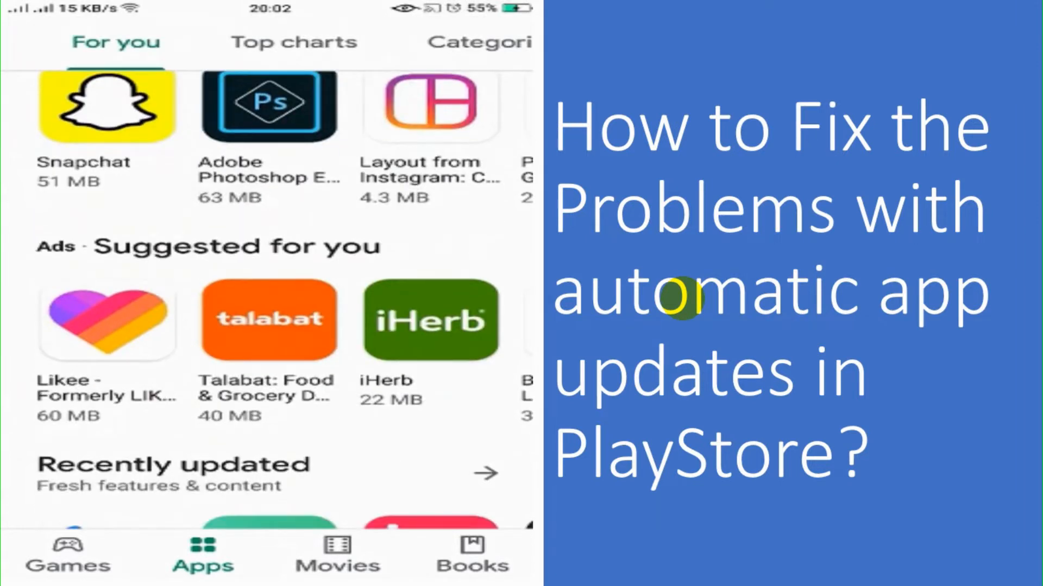
pyautogui.scroll(-3)
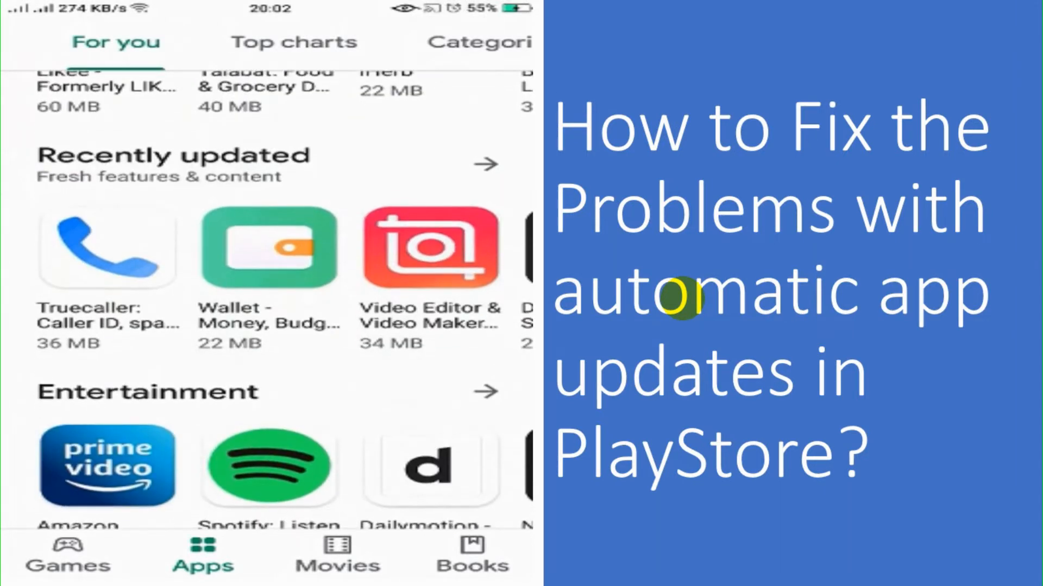
pyautogui.scroll(-3)
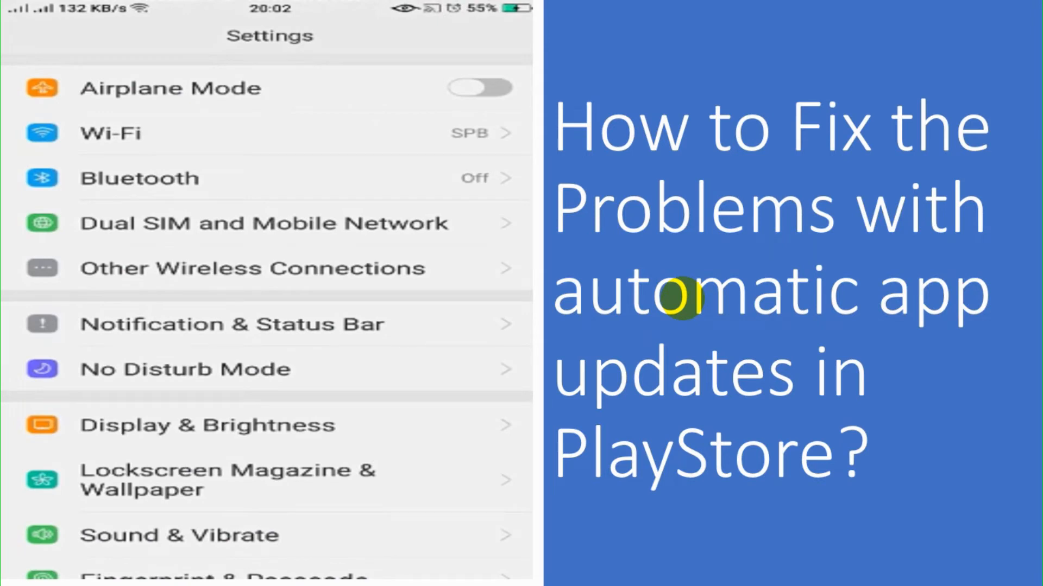
# Step: Reach App management's Running list showing Google Play Store, then go back to the store feed
pyautogui.scroll(-3)
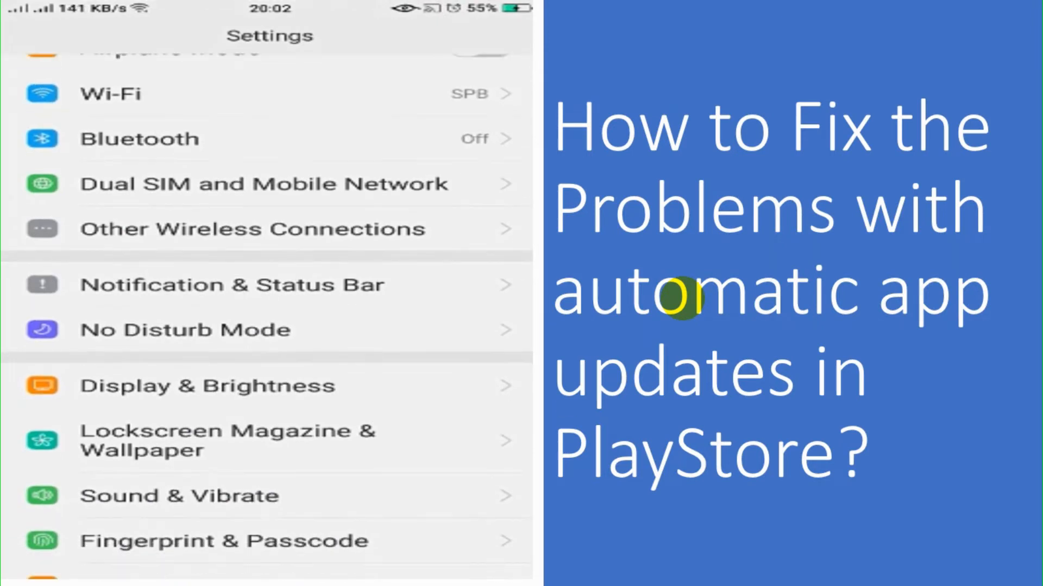
pyautogui.scroll(-3)
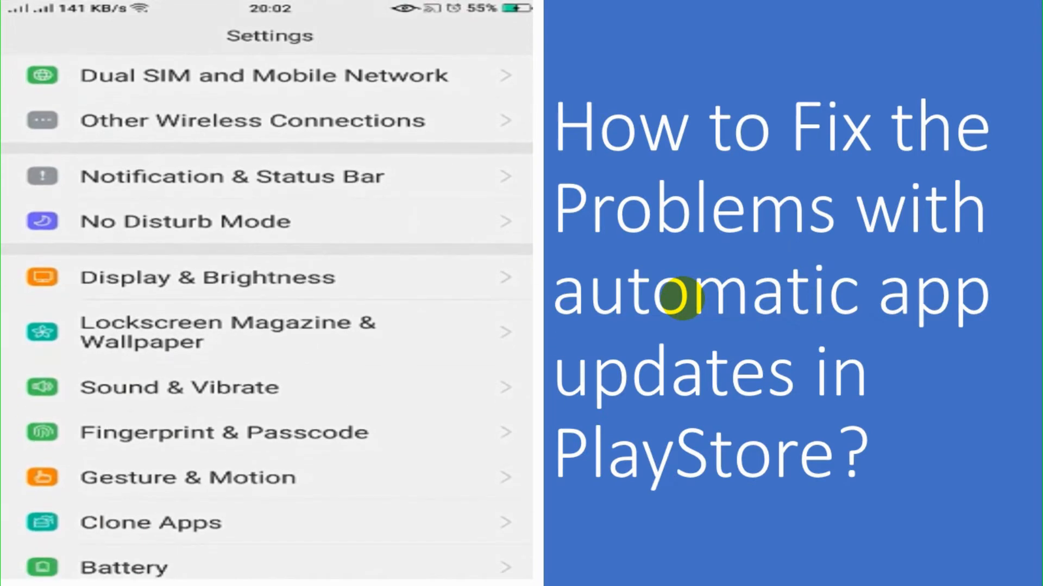
pyautogui.scroll(-3)
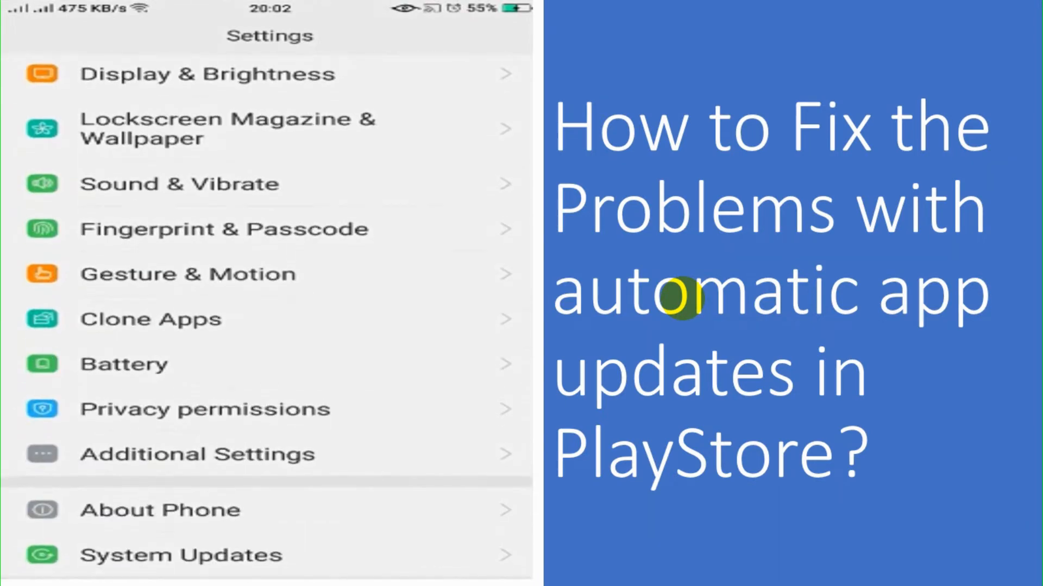
pyautogui.scroll(-3)
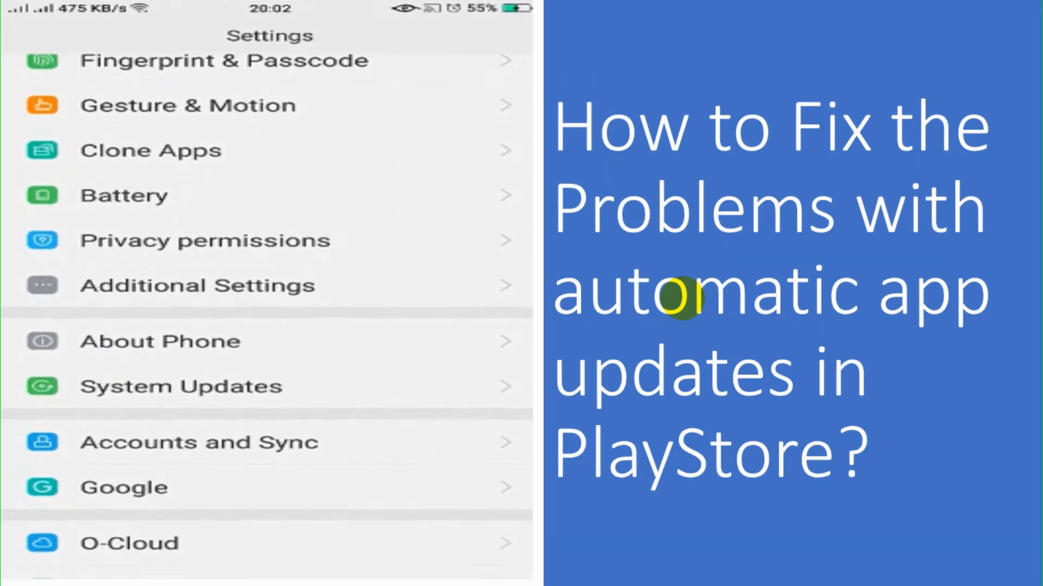
pyautogui.scroll(-3)
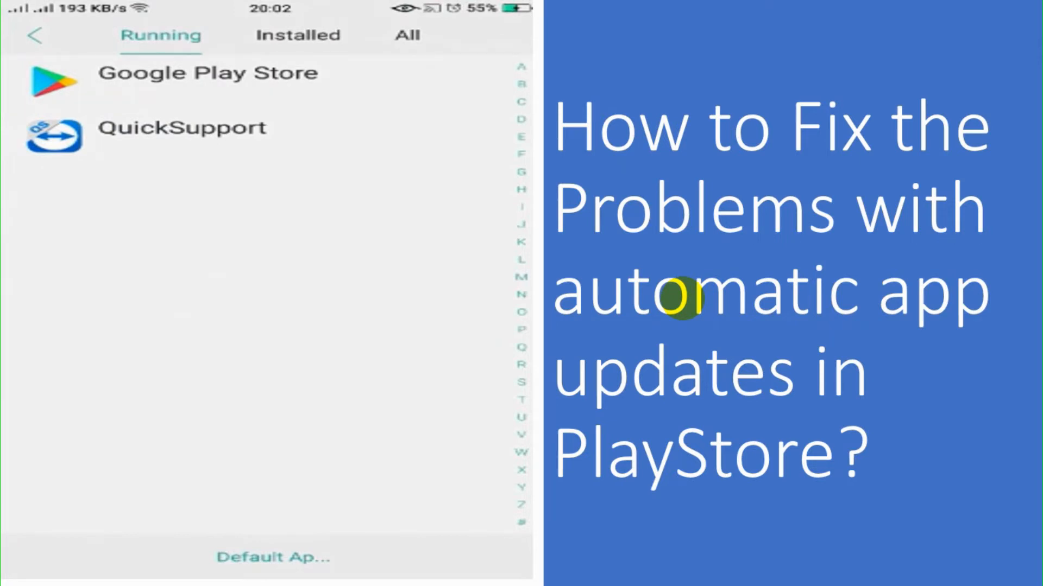
pyautogui.click(205, 73)
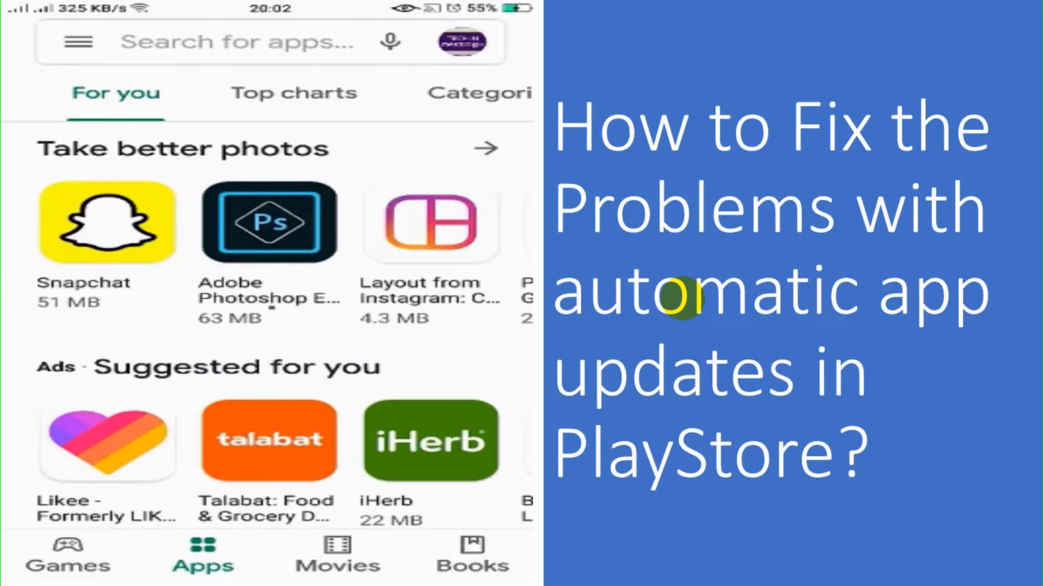
# Step: Choose My apps & games from the store's side navigation menu
pyautogui.click(76, 41)
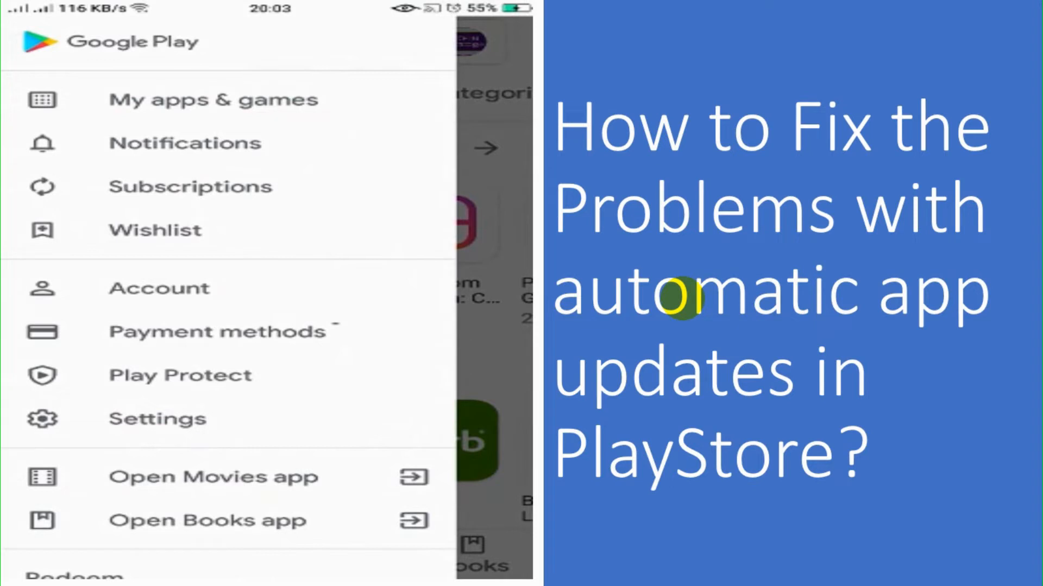
pyautogui.click(213, 99)
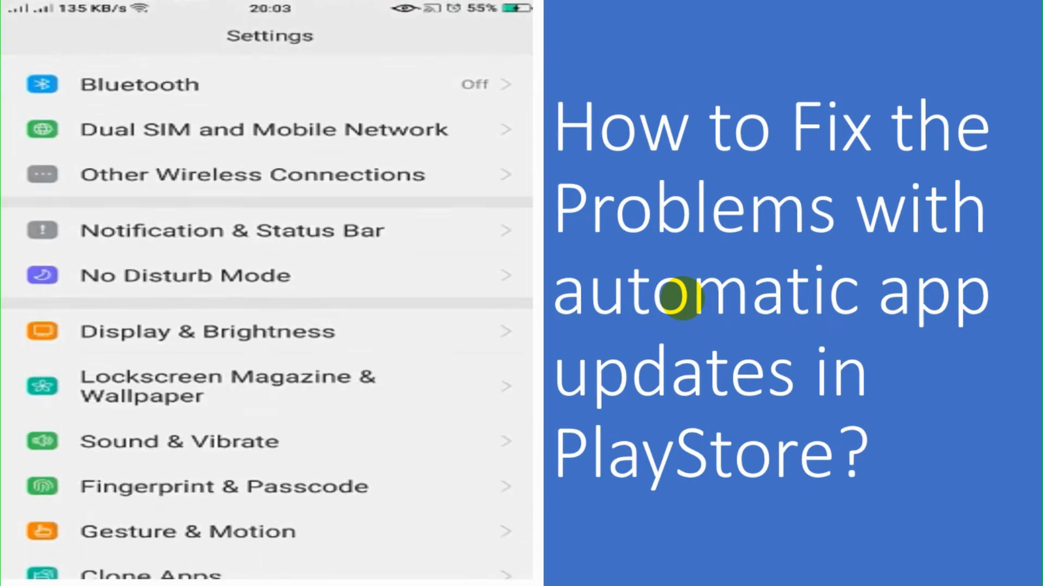
# Step: Clear all stored data for the Google Play Store app via App management and confirm
pyautogui.scroll(-3)
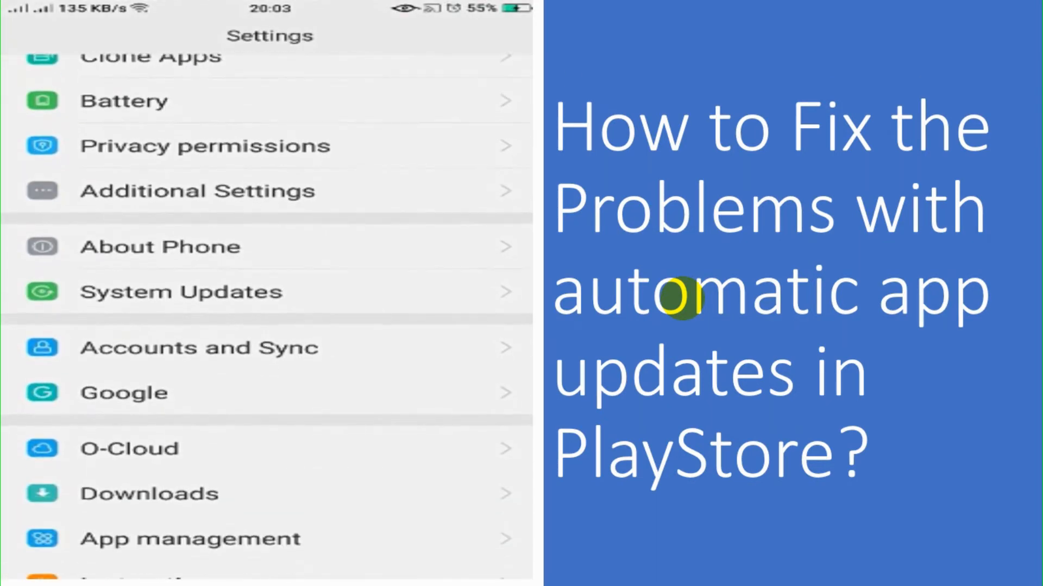
pyautogui.scroll(-3)
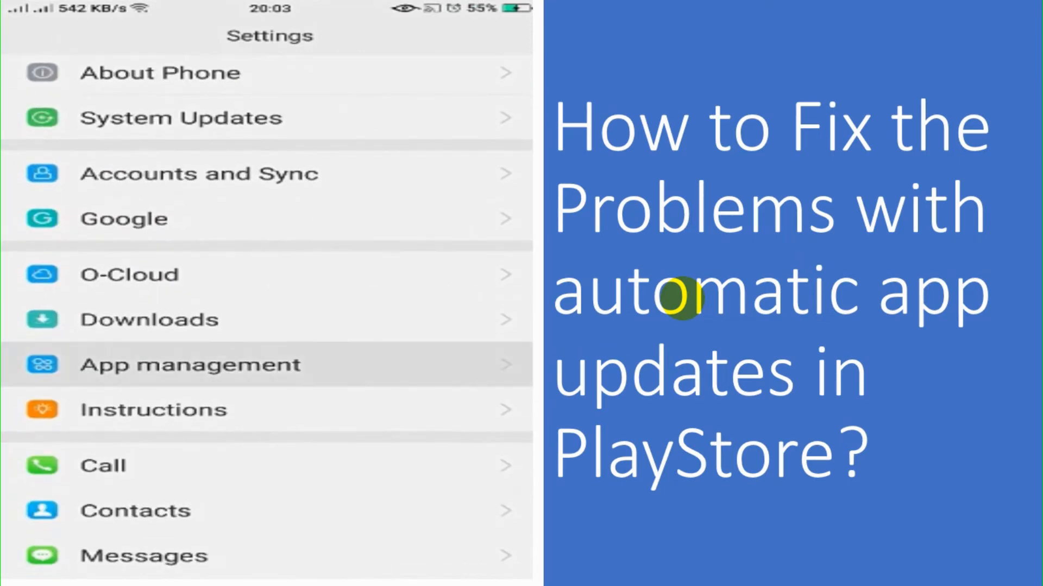
pyautogui.click(190, 365)
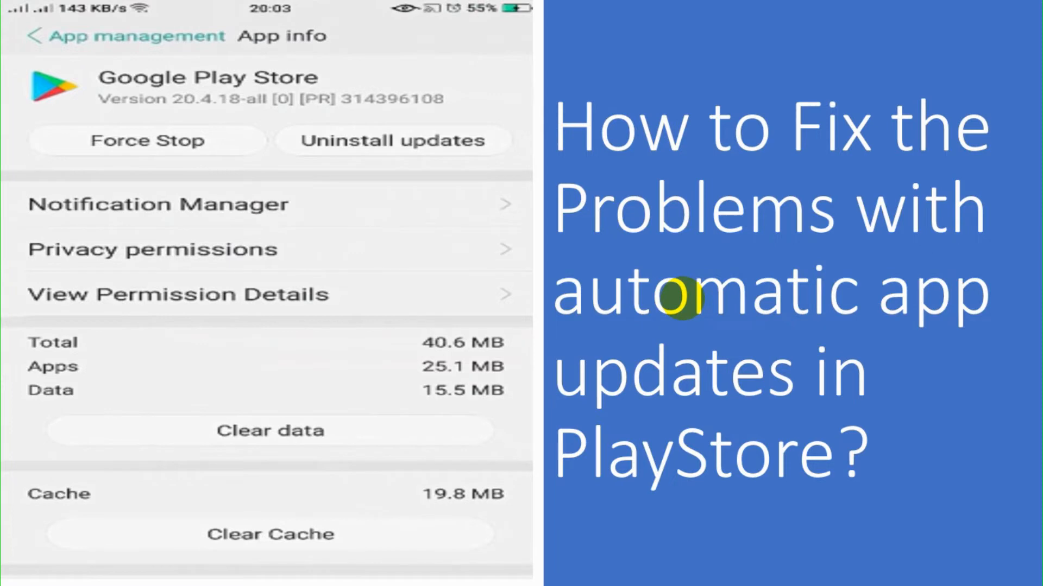
pyautogui.click(270, 430)
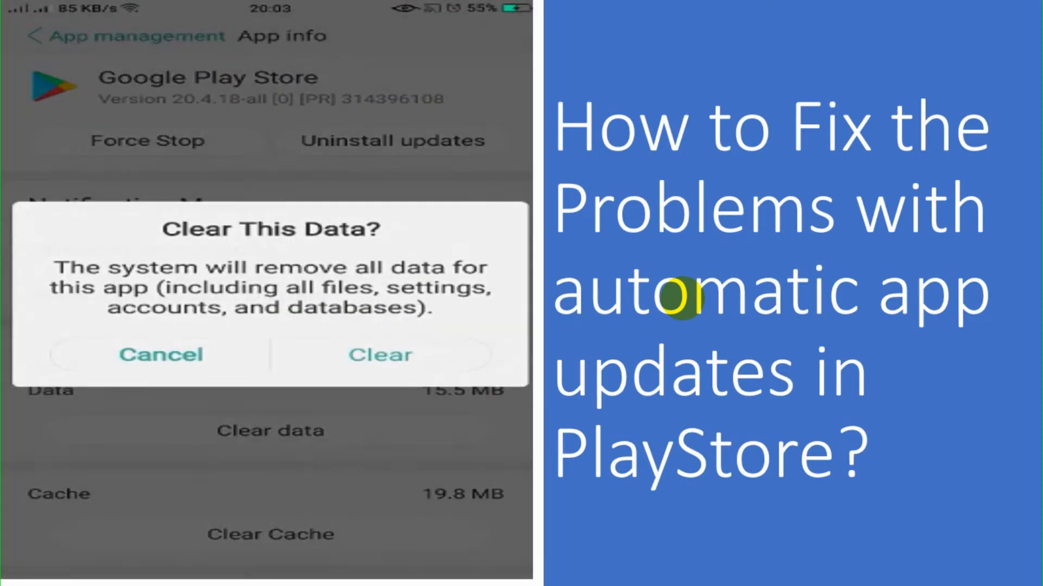
pyautogui.click(380, 355)
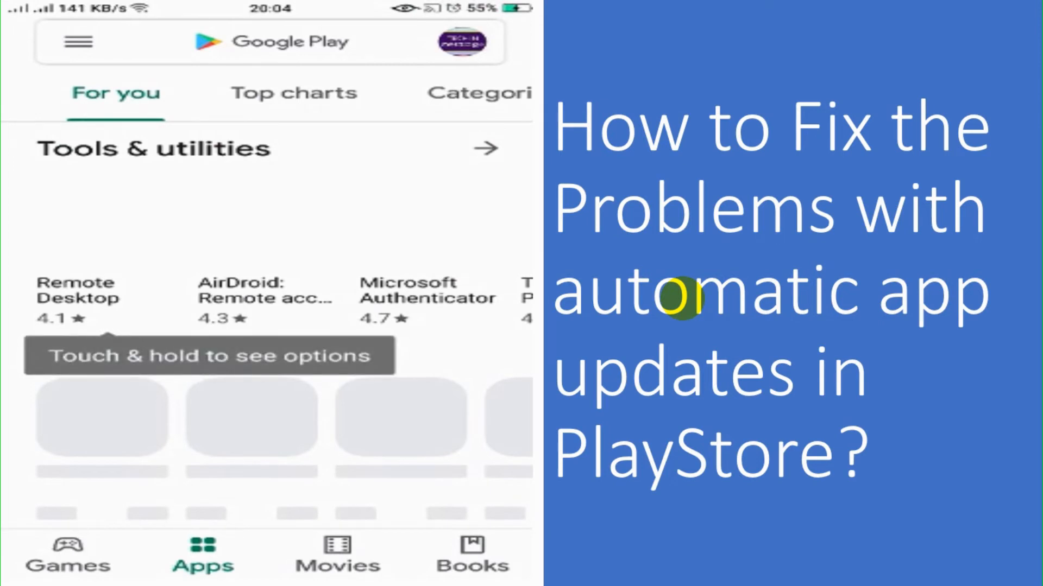
# Step: Reach the My apps & games Updates tab listing pending updates with auto-update on
pyautogui.click(79, 42)
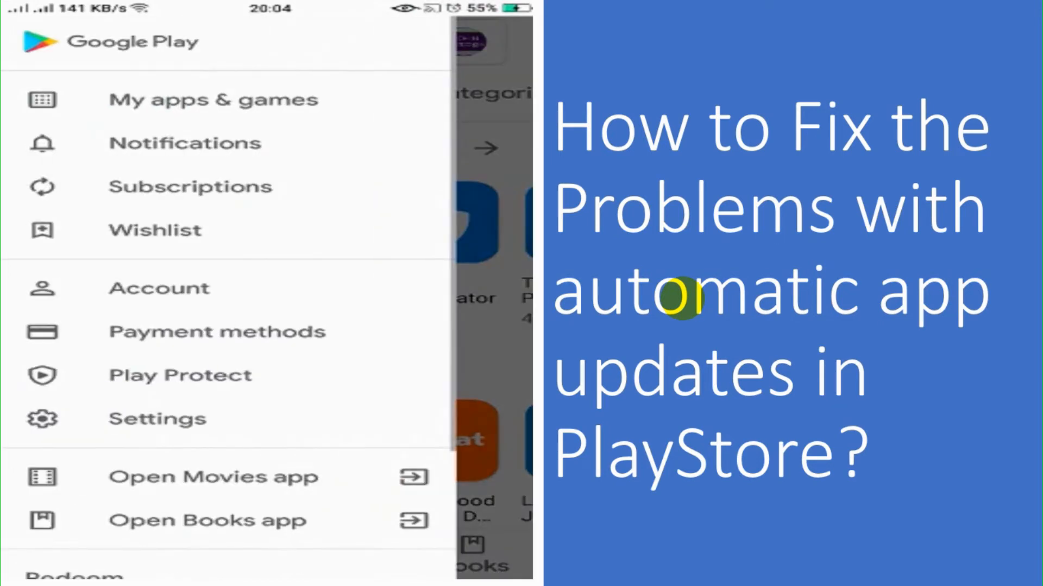
pyautogui.click(213, 99)
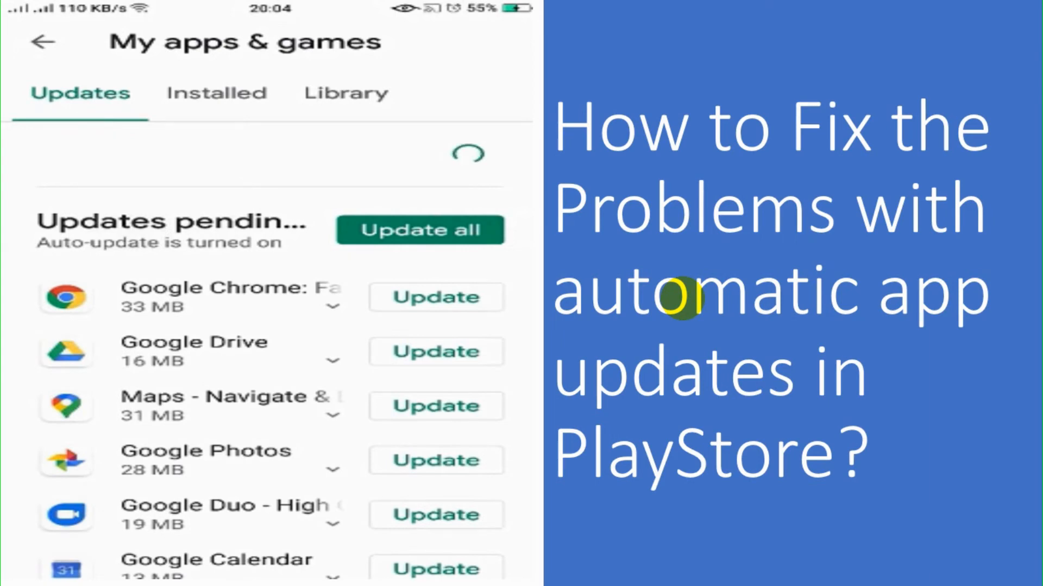
pyautogui.scroll(-3)
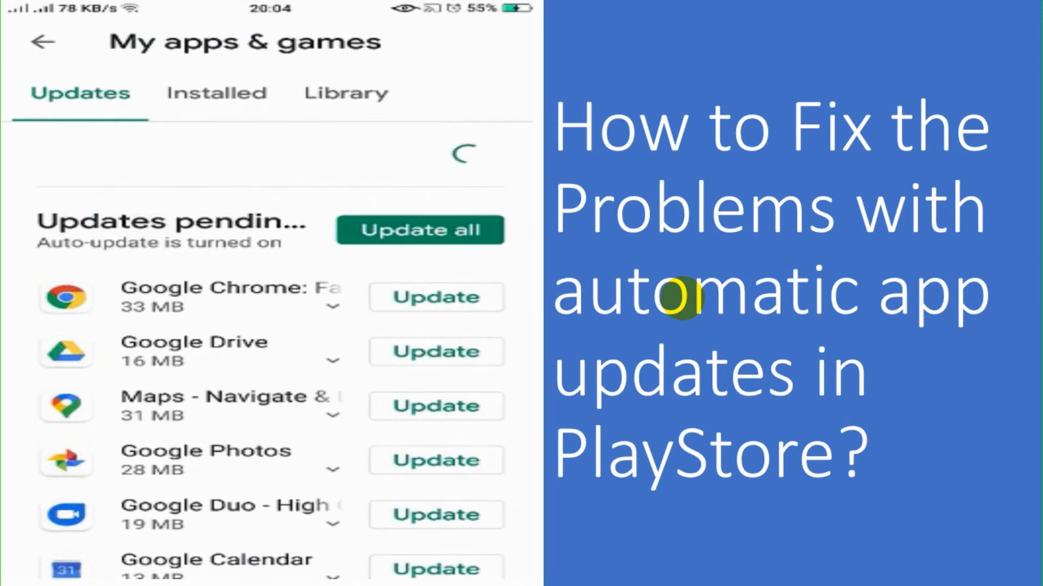
# Step: Start Update all for the 15 pending apps, review the list, then view the Installed apps
pyautogui.click(420, 230)
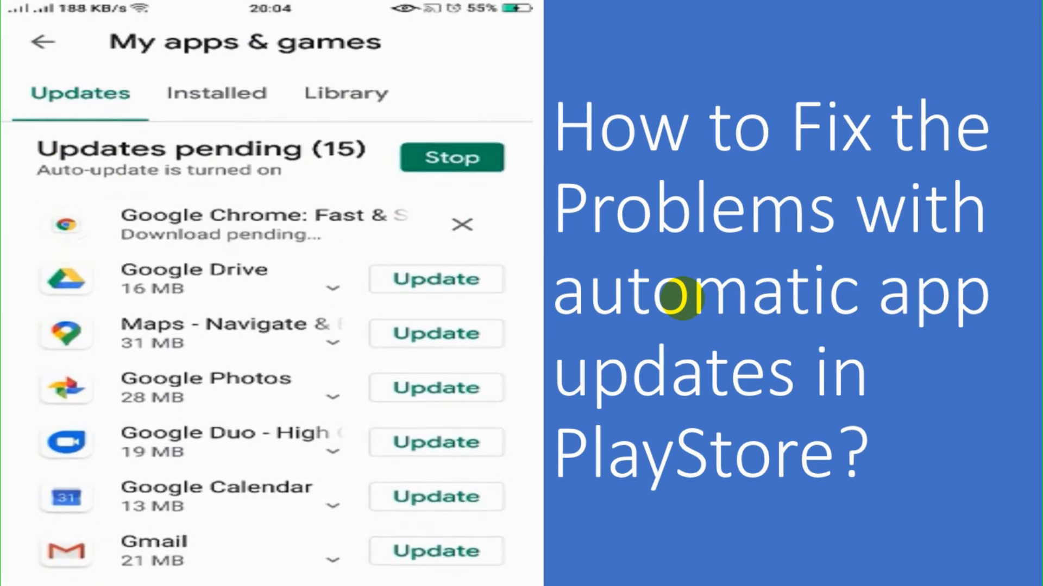
pyautogui.scroll(-3)
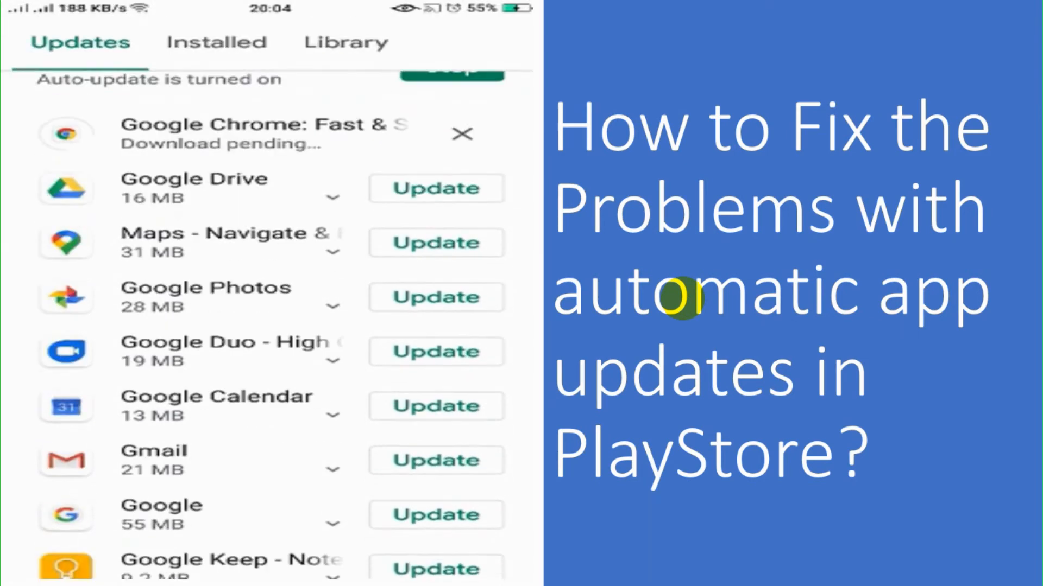
pyautogui.scroll(-3)
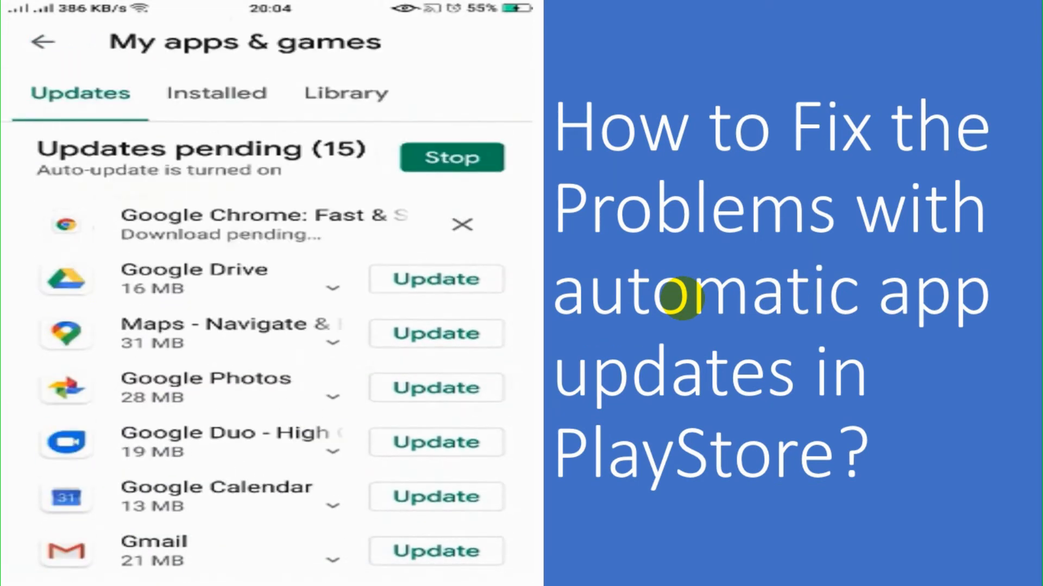
pyautogui.scroll(-3)
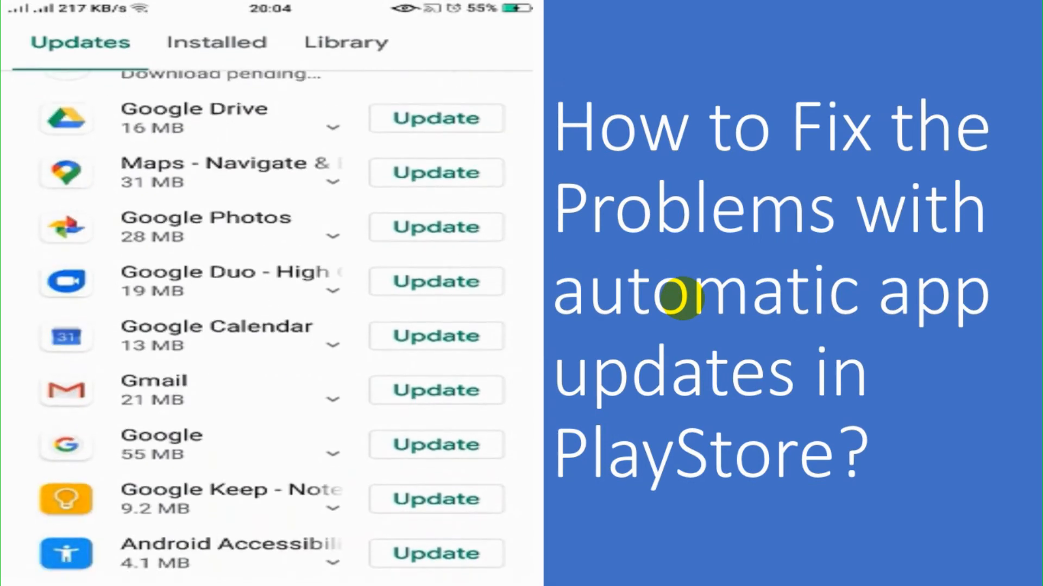
pyautogui.scroll(-3)
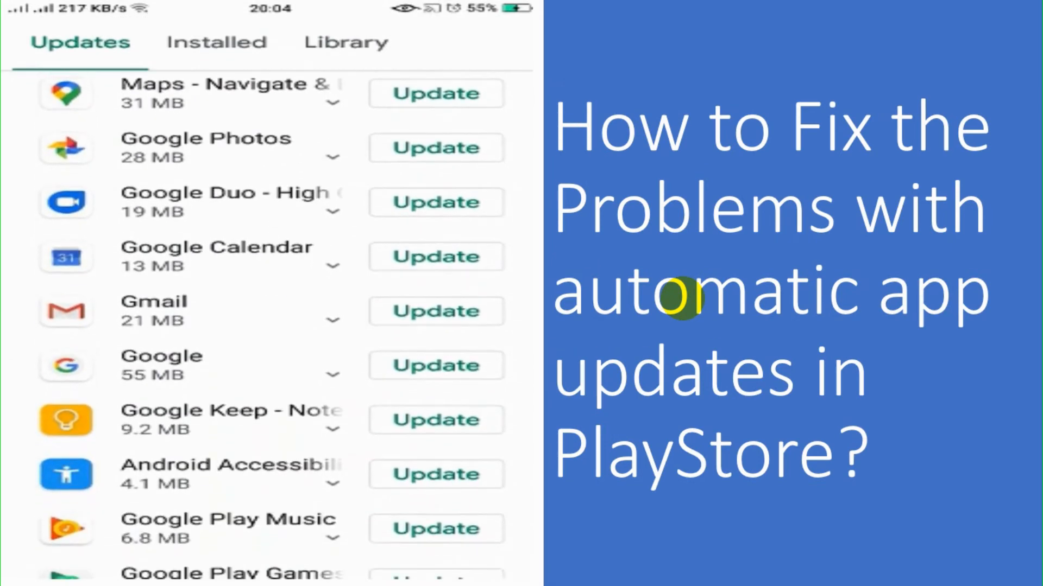
pyautogui.scroll(-3)
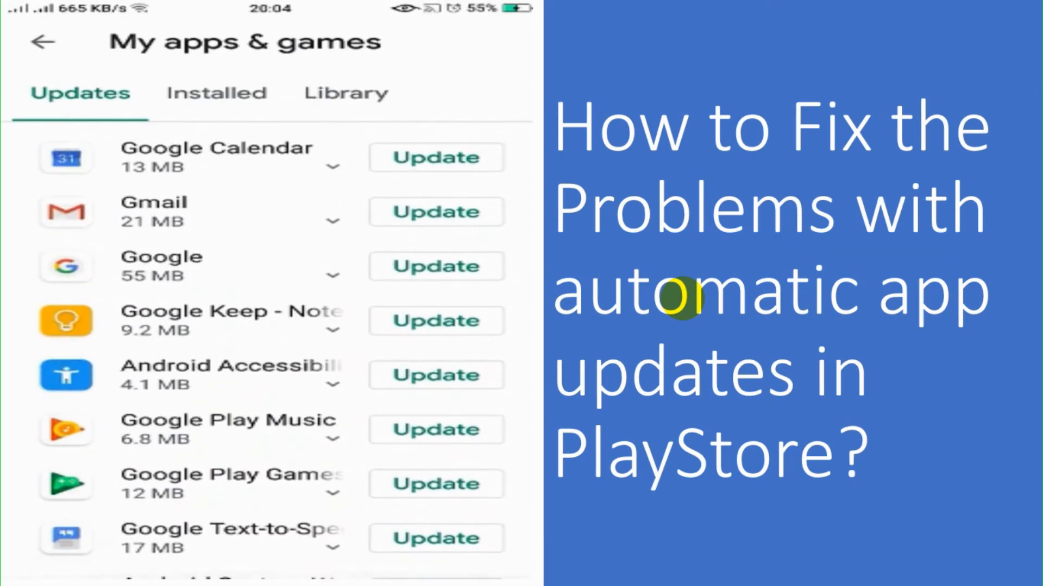
pyautogui.click(215, 93)
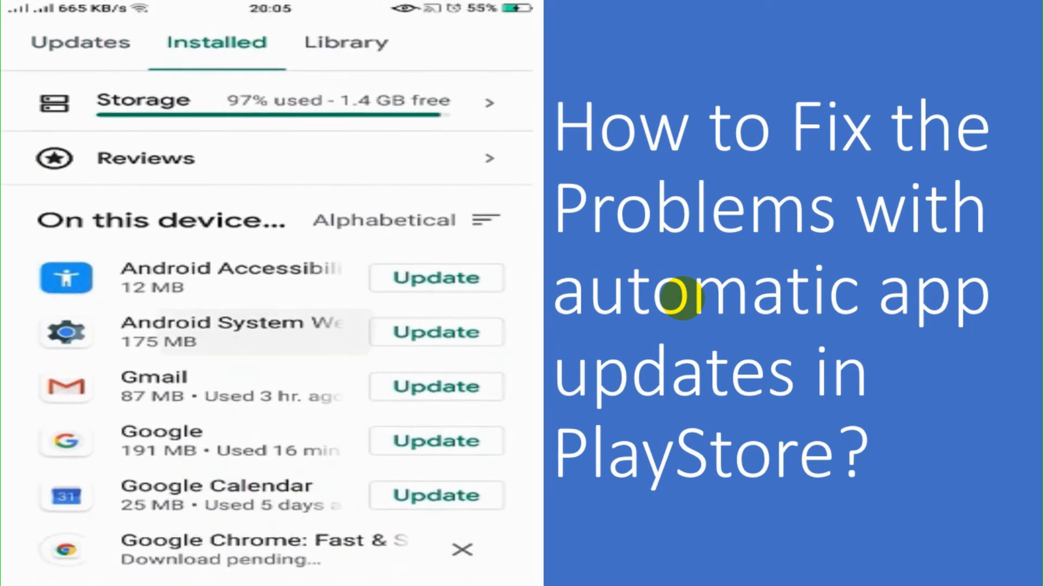
# Step: Scroll the Installed list, then return to the Updates tab showing 15 pending with Chrome downloading
pyautogui.scroll(-3)
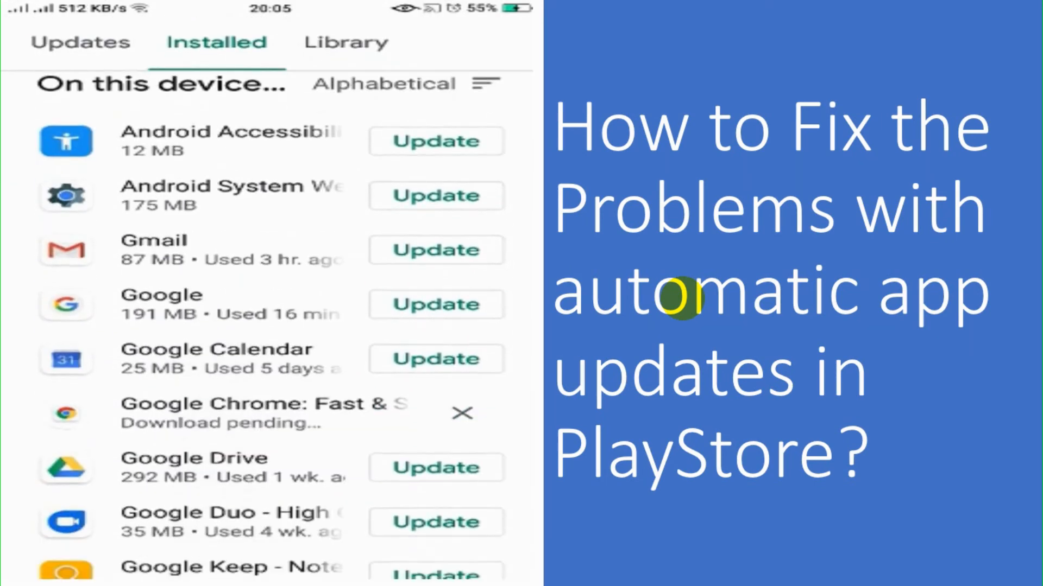
pyautogui.scroll(-3)
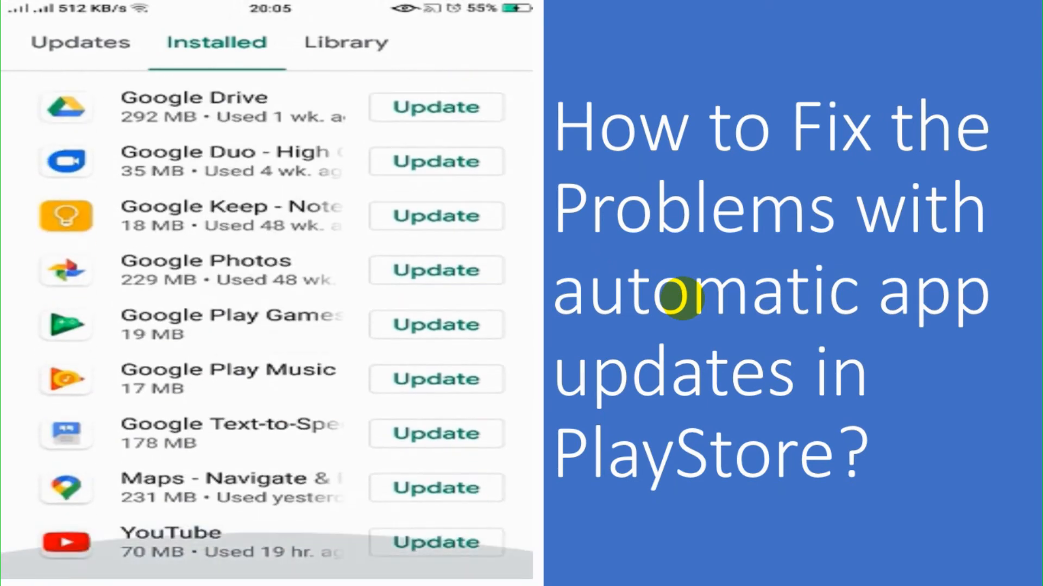
pyautogui.click(77, 43)
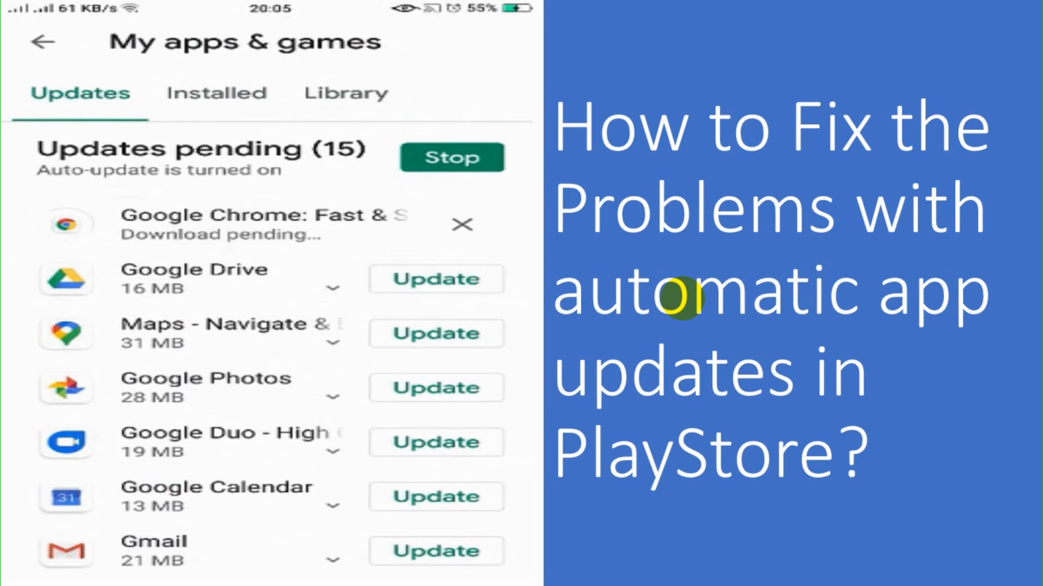
pyautogui.moveTo(545, 472)
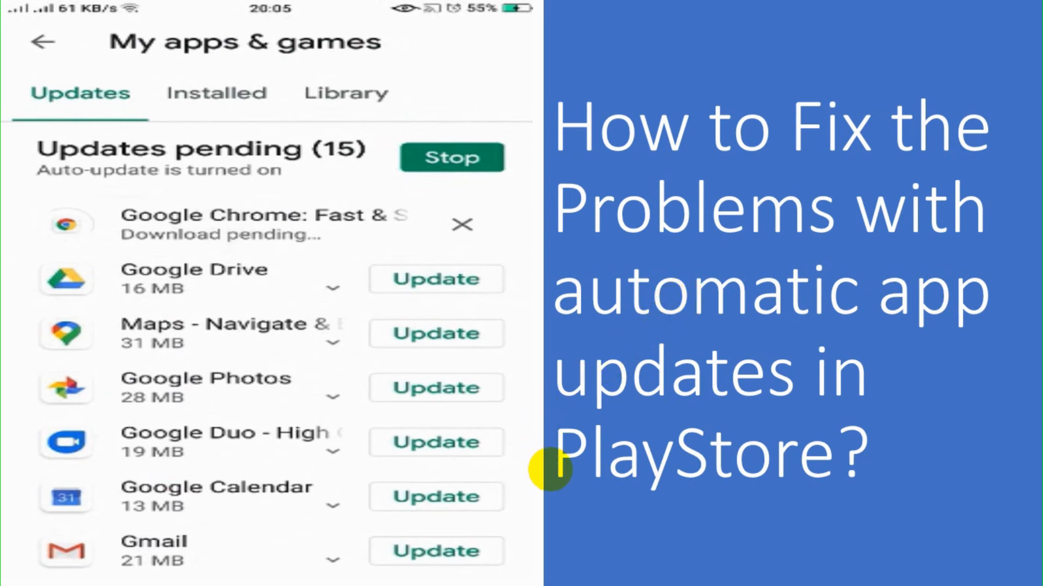